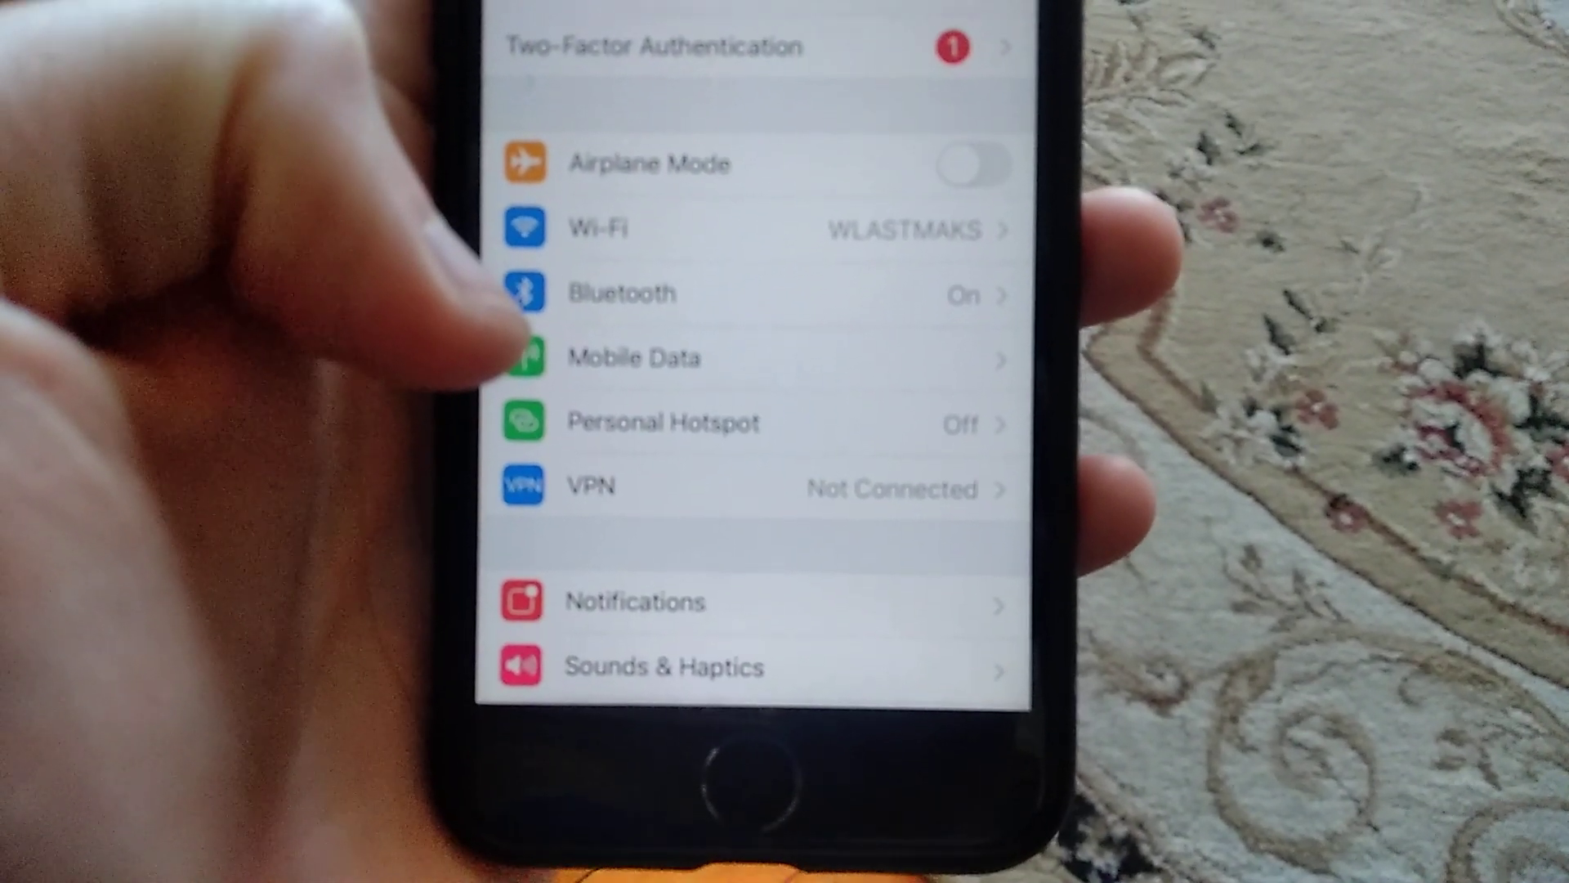
- Scroll the Settings list down to reach iTunes & App Store and its automatic downloads page
{"action": "scroll", "scroll_direction": "down", "scroll_amount": 3}
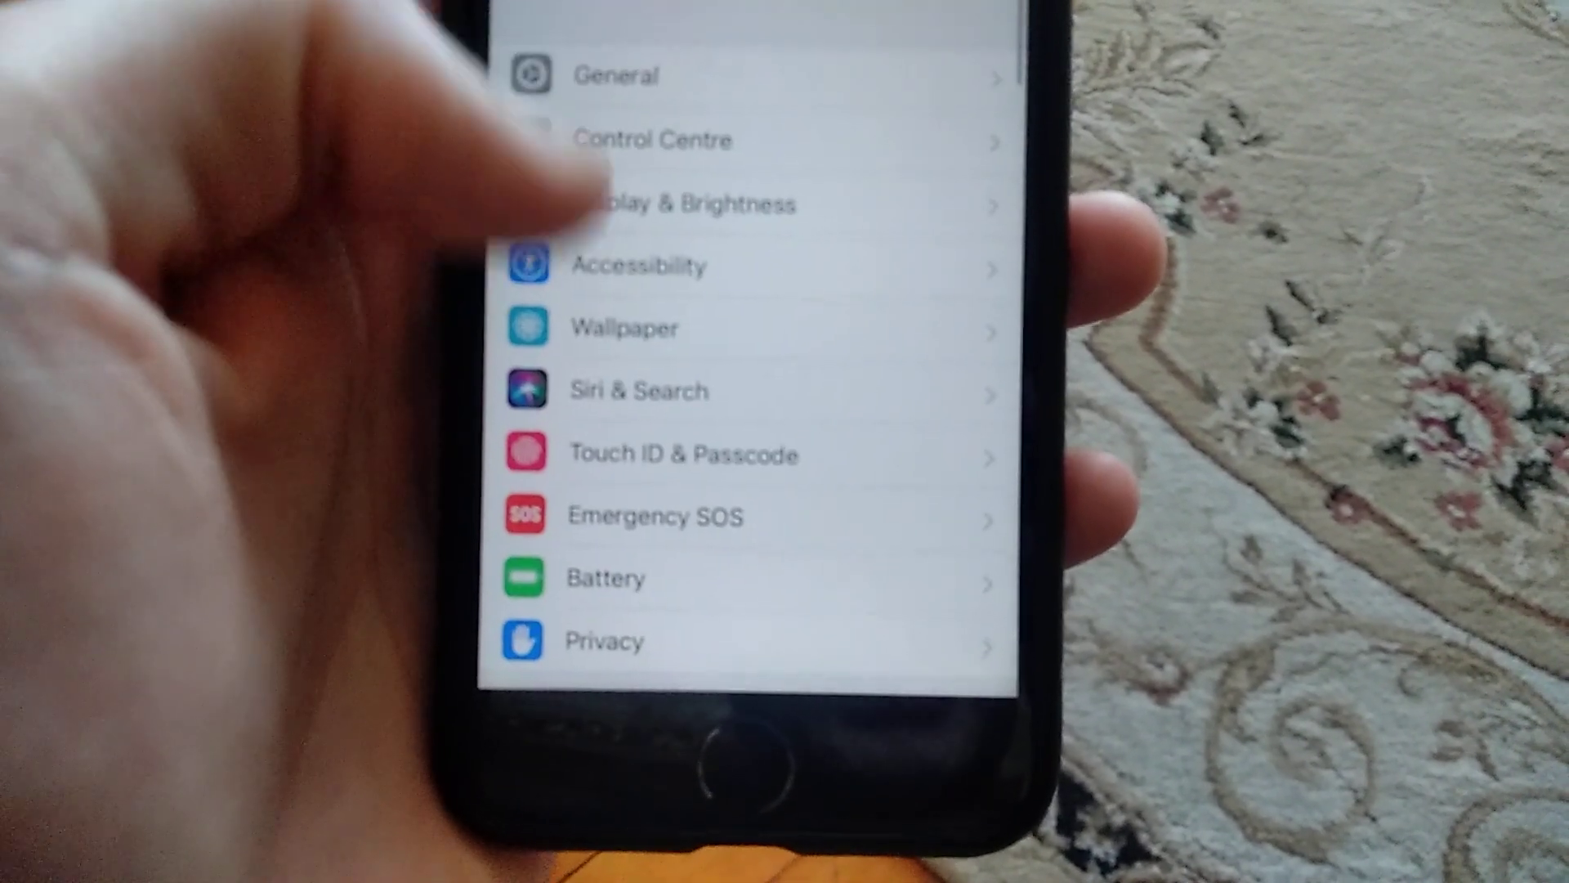
{"action": "scroll", "scroll_direction": "down", "scroll_amount": 3}
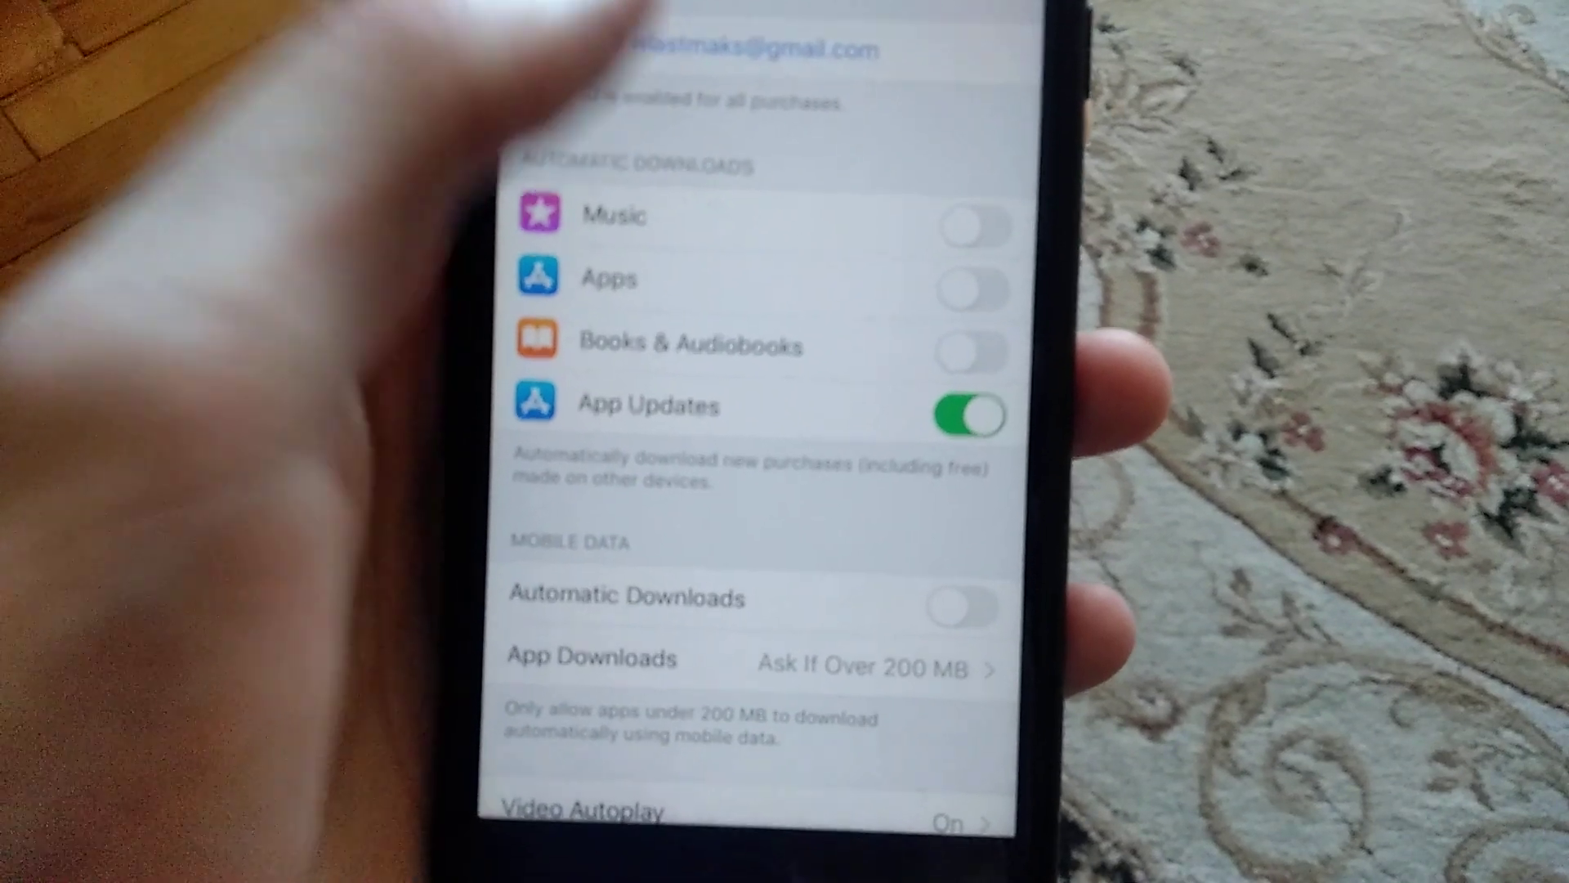
- Go back from iTunes & App Store to the main Settings list
{"action": "left_click", "coordinate": [750, 50]}
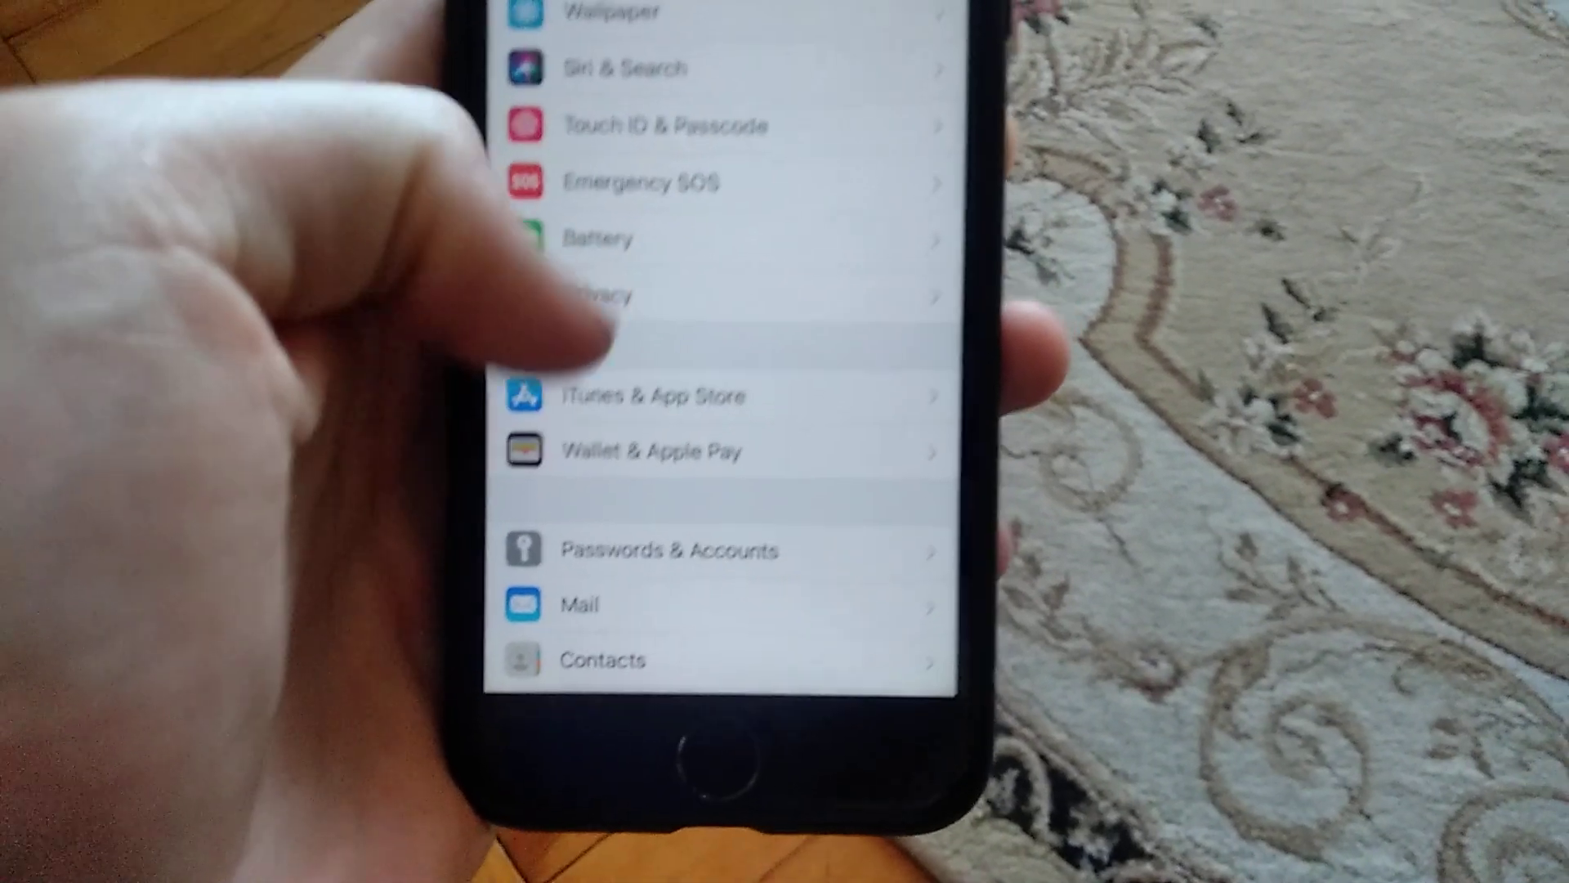
- Scroll through General settings down to Date & Time, Language & Region and Shut Down
{"action": "scroll", "scroll_direction": "down", "scroll_amount": 3}
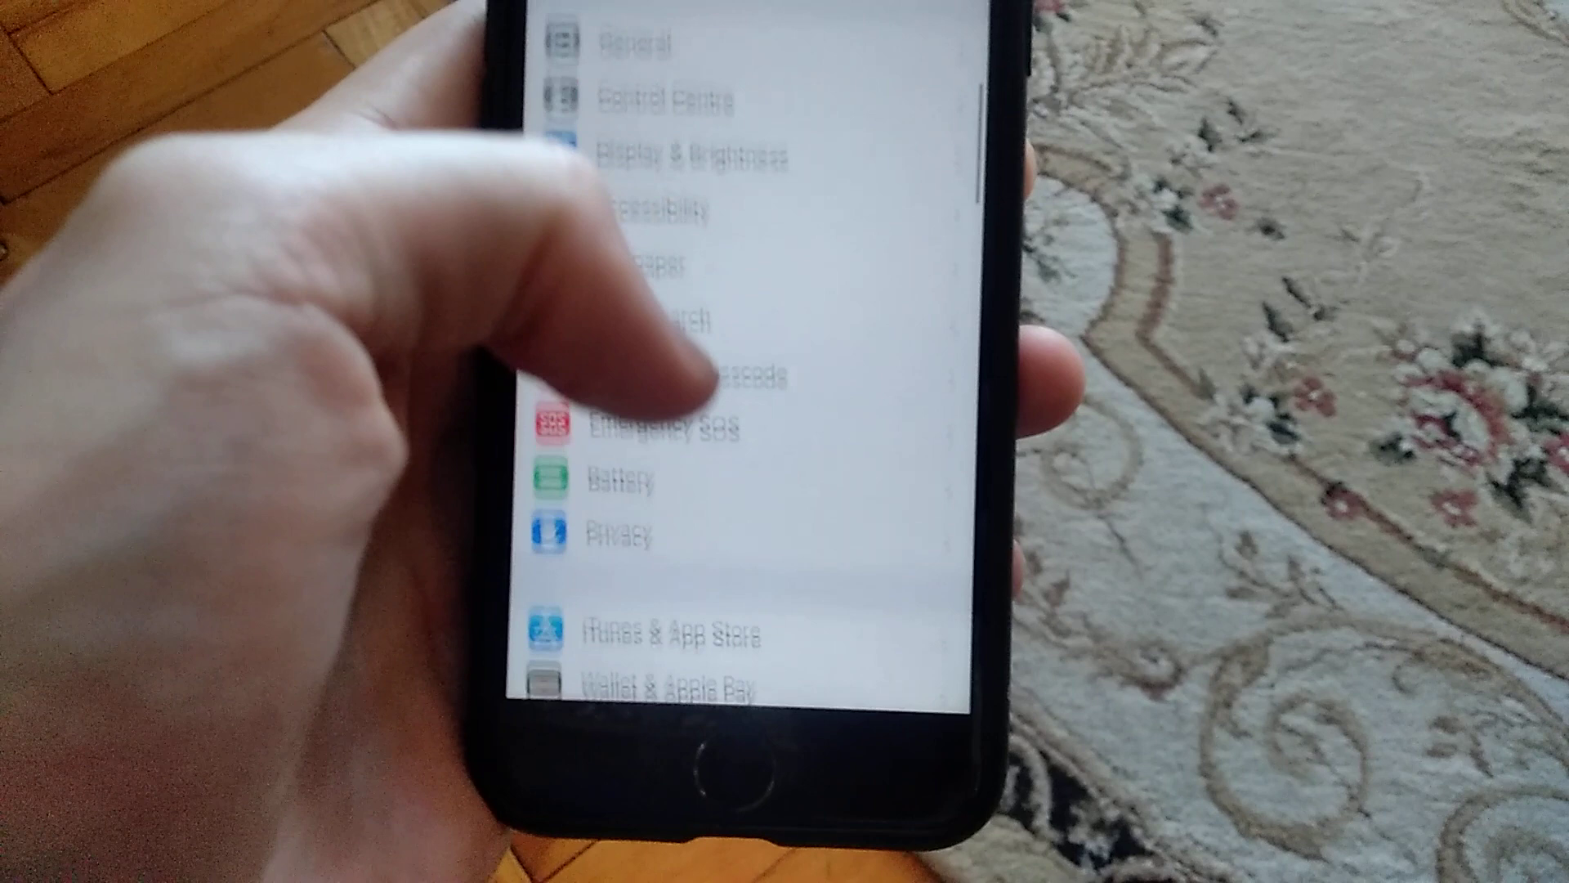
{"action": "scroll", "scroll_direction": "down", "scroll_amount": 3}
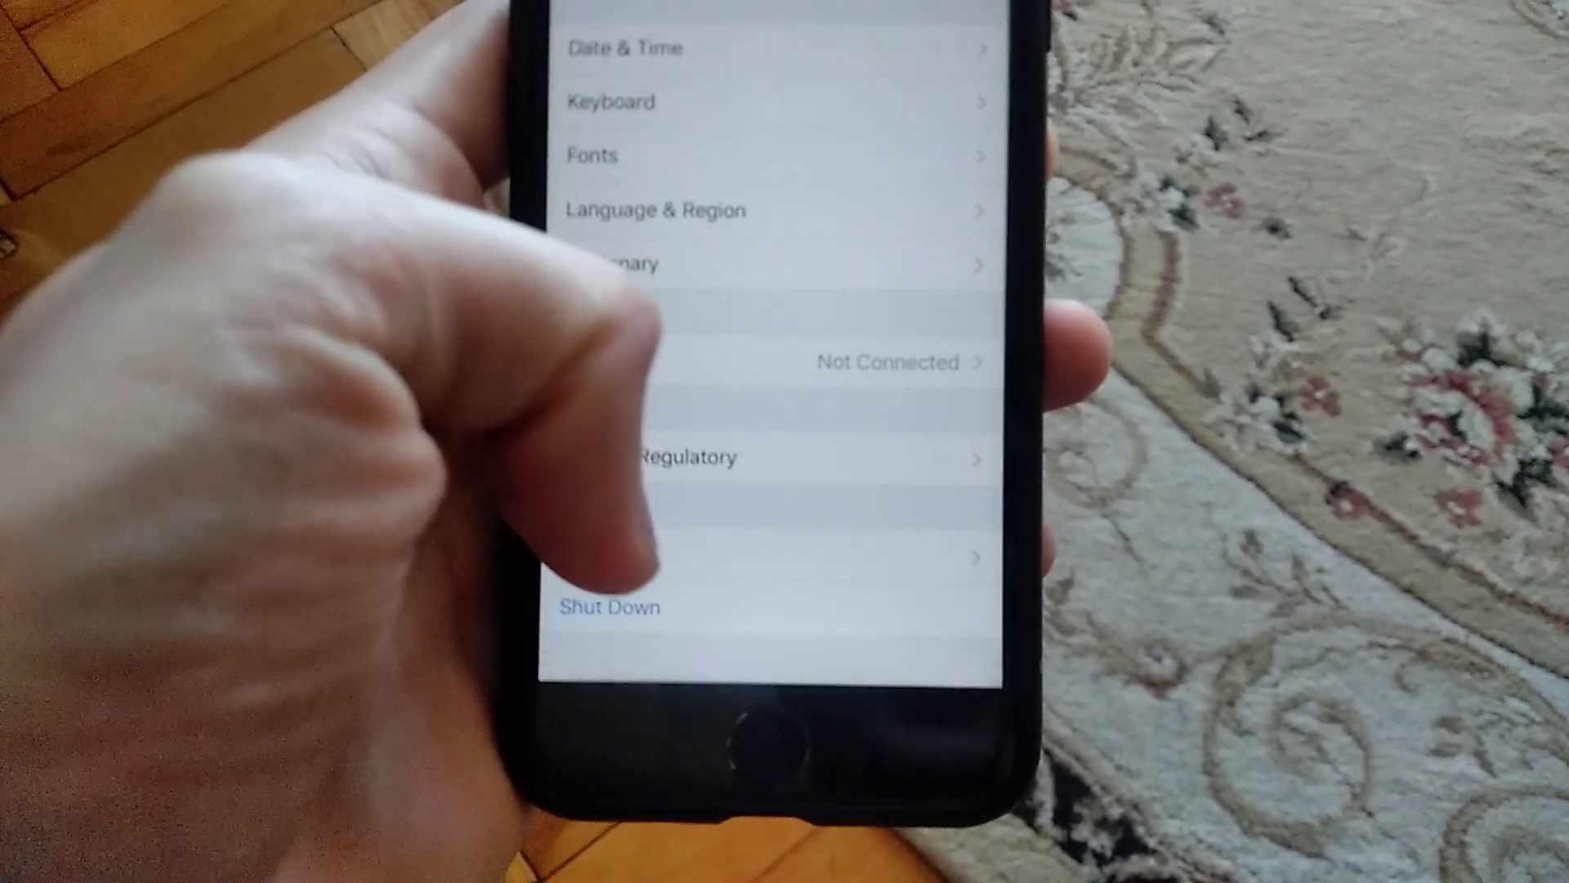